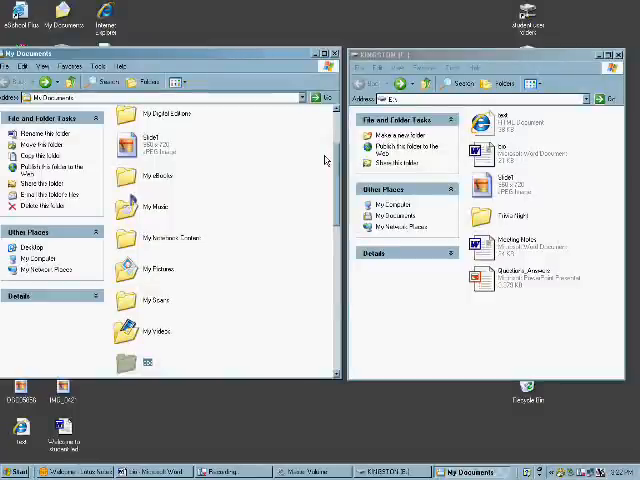
pyautogui.moveTo(518, 330)
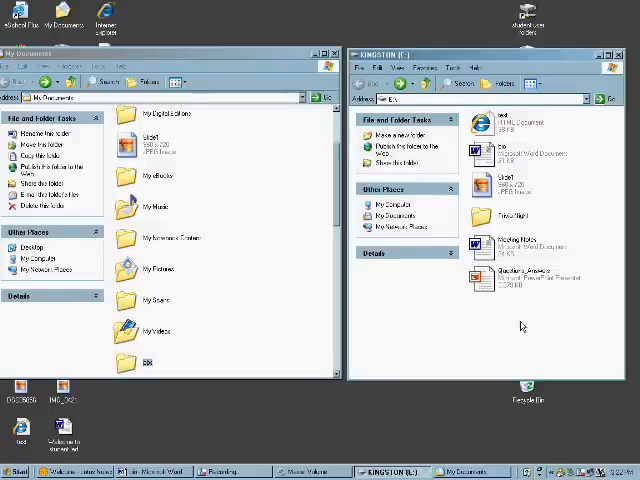
pyautogui.rightClick(520, 328)
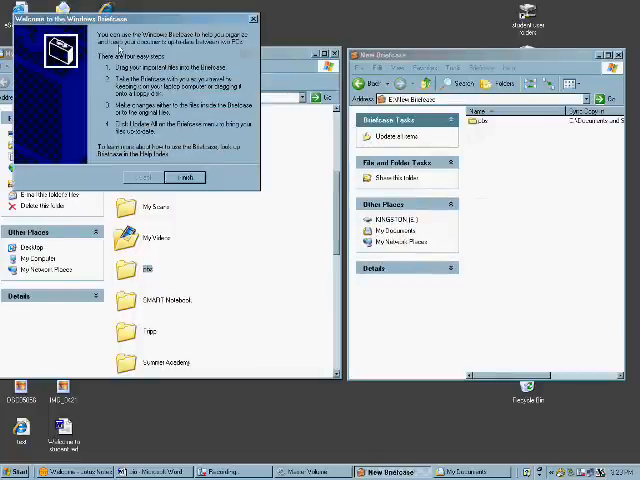
pyautogui.moveTo(204, 160)
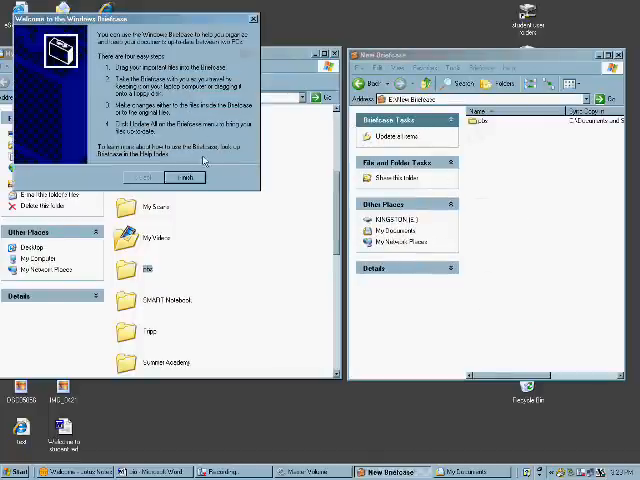
# Finish the Welcome to the Windows Briefcase dialog, leaving the empty New Briefcase open
pyautogui.click(184, 176)
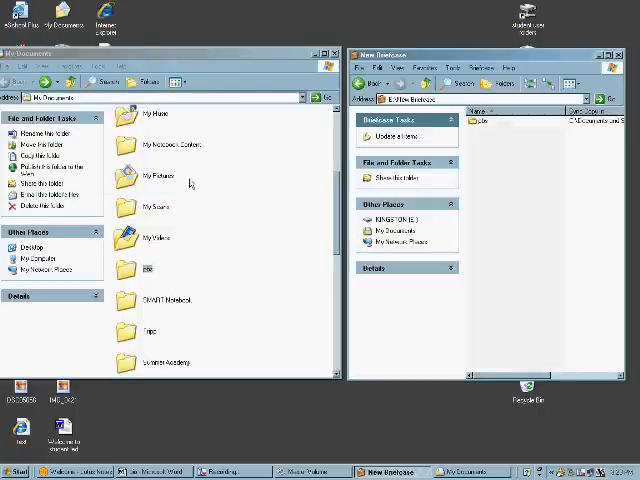
pyautogui.moveTo(480, 122)
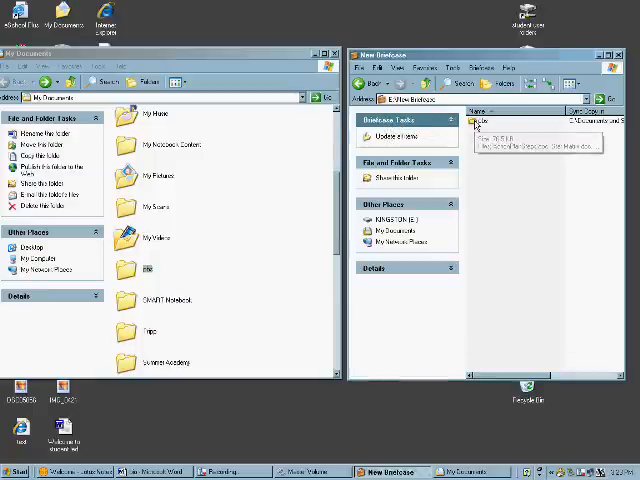
# Open the Action Plan Steps document and change its year heading to 2008-2009
pyautogui.doubleClick(478, 122)
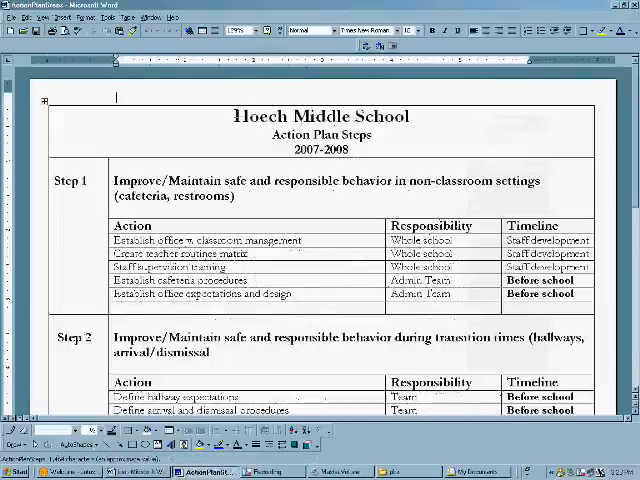
pyautogui.doubleClick(320, 148)
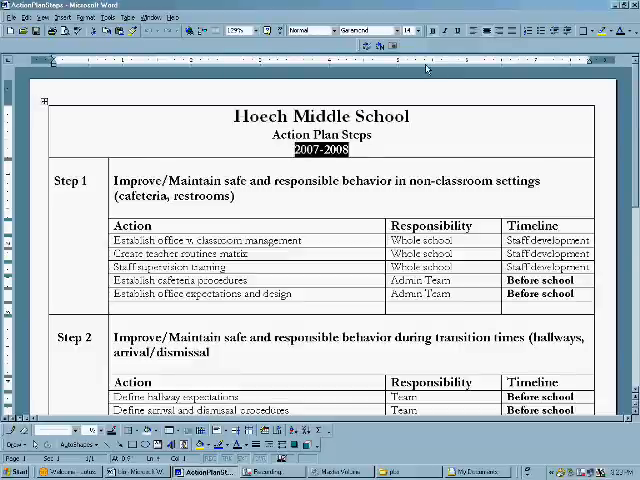
pyautogui.write('2008')
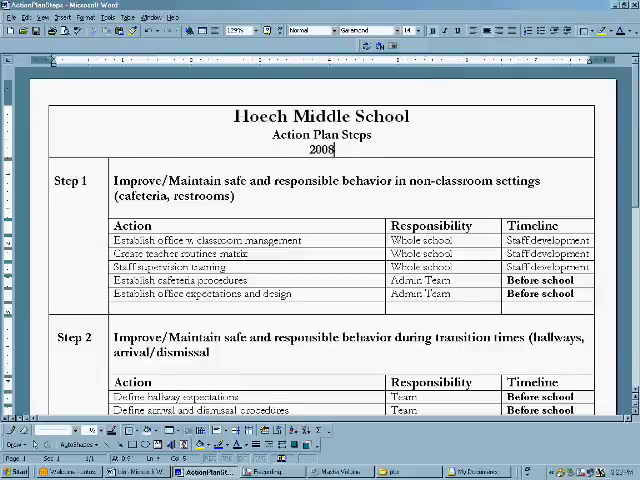
pyautogui.write('-2009')
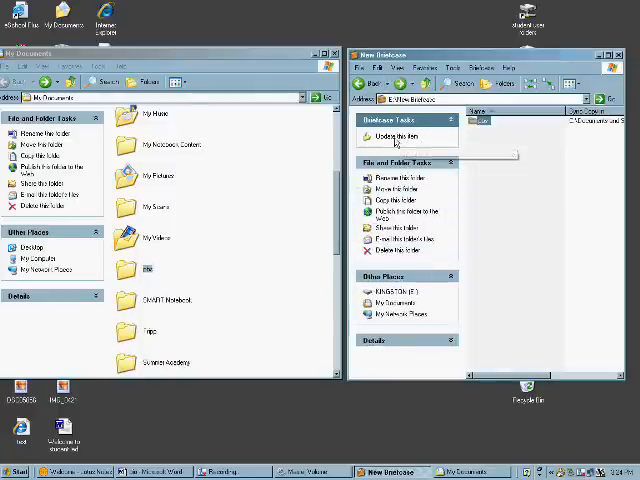
# Run Update All Items in New Briefcase and confirm Update to sync the edited action plan
pyautogui.click(394, 136)
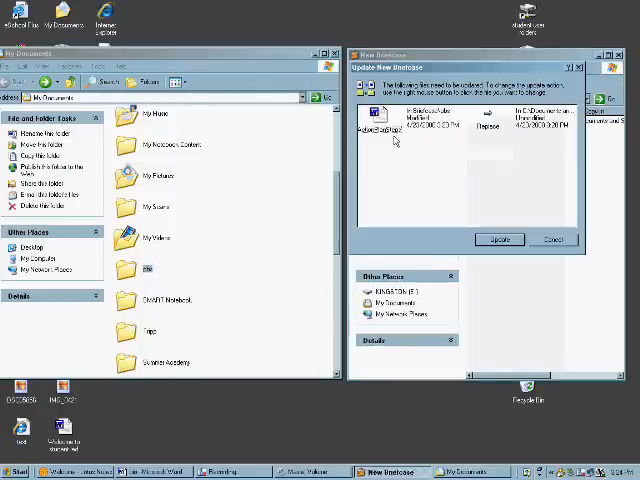
pyautogui.moveTo(424, 150)
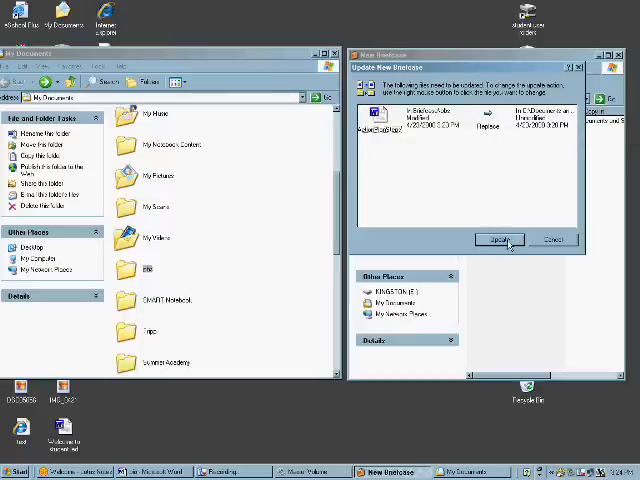
pyautogui.click(496, 240)
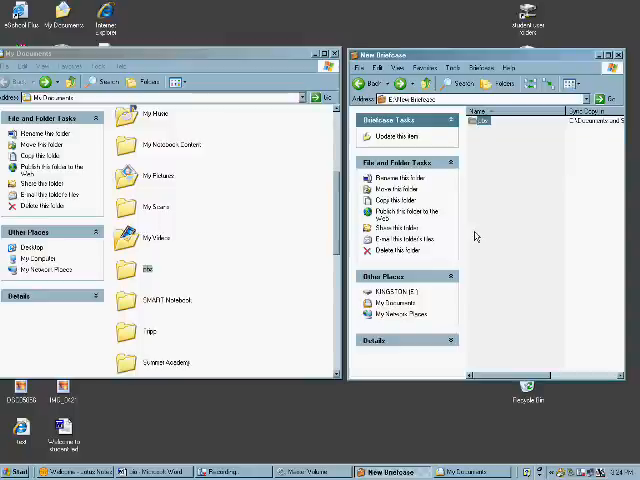
pyautogui.moveTo(284, 288)
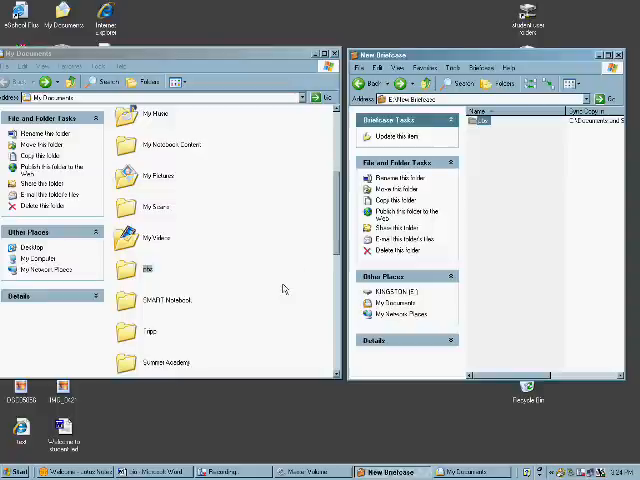
pyautogui.moveTo(244, 278)
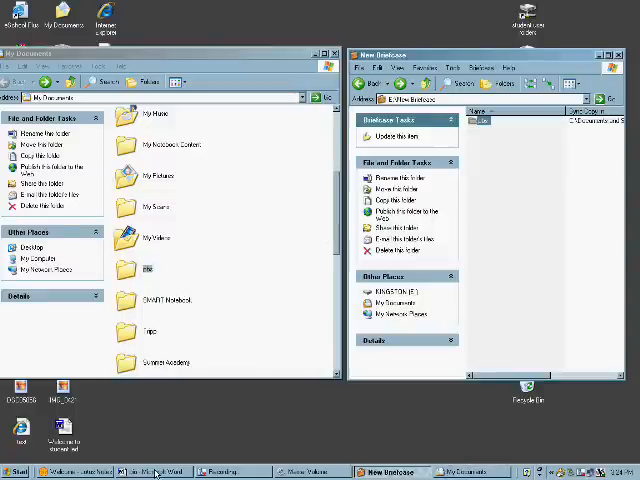
# Open the personal essay document from the My Documents PBS folder in Word
pyautogui.click(156, 468)
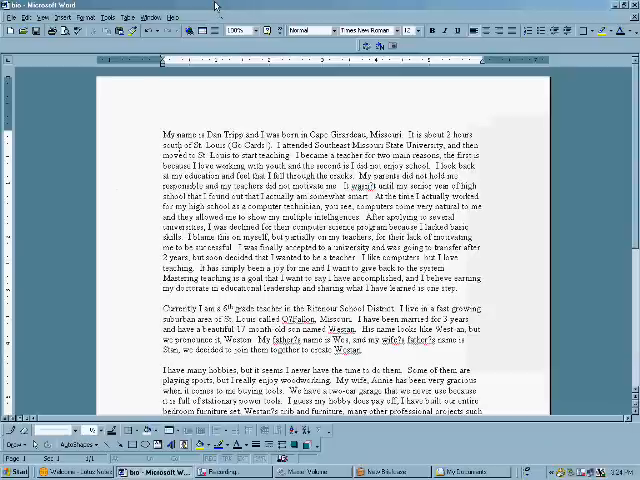
pyautogui.click(18, 16)
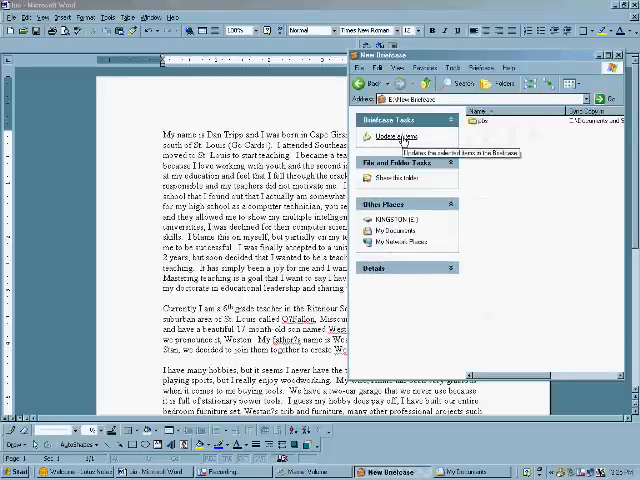
# Run Update All Items again for the changed file and dismiss the resulting message with OK
pyautogui.click(390, 136)
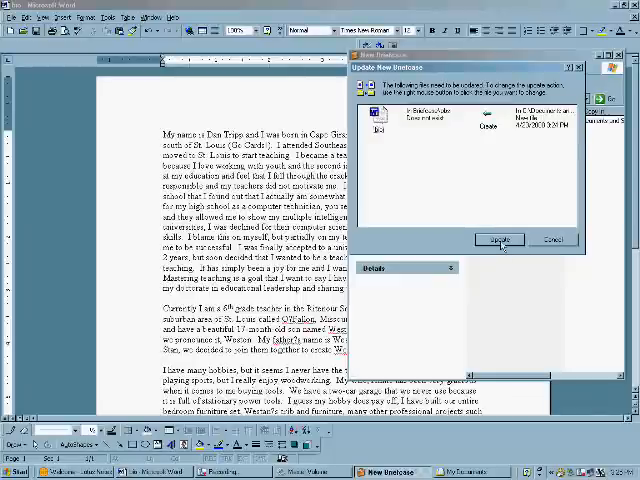
pyautogui.click(500, 238)
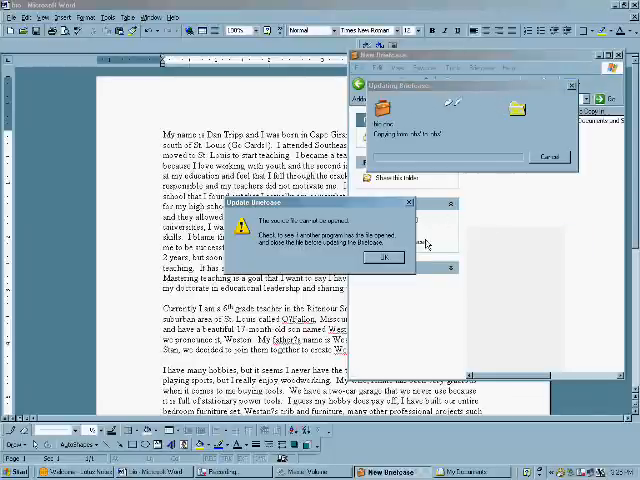
pyautogui.click(384, 256)
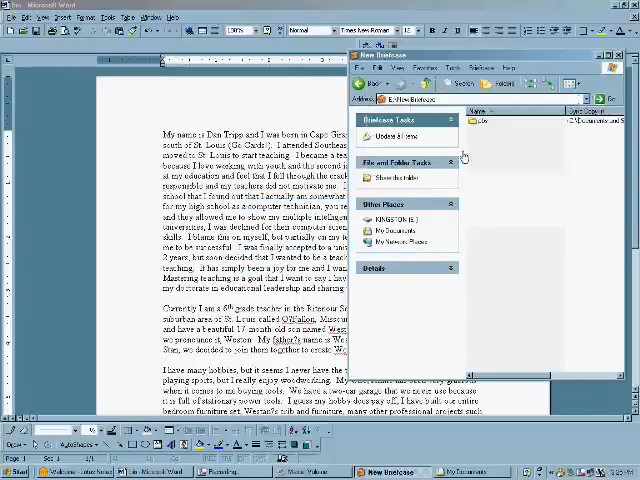